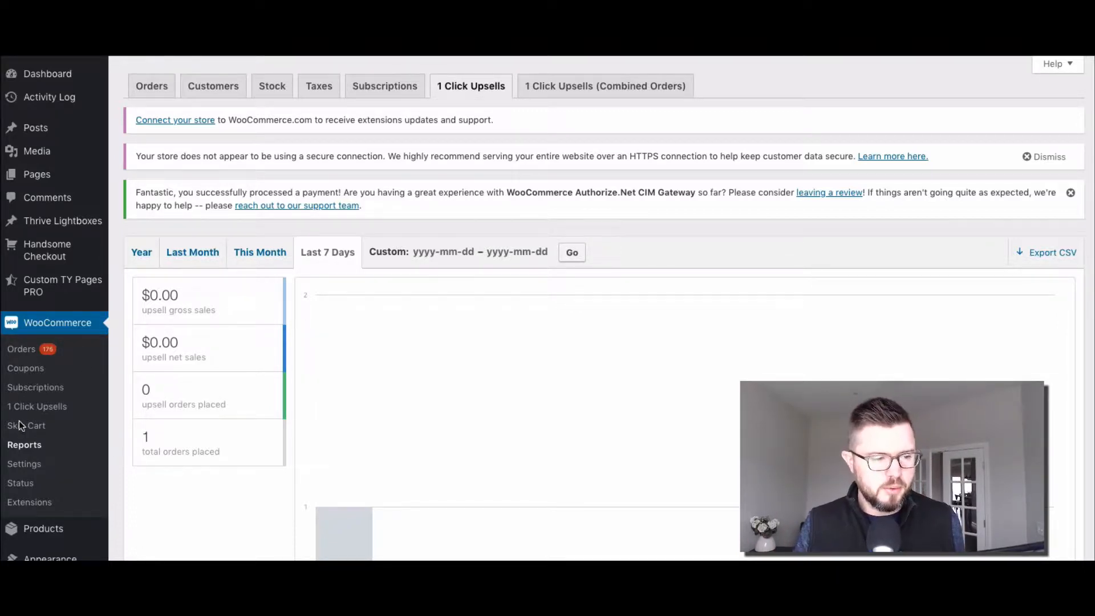
pyautogui.moveTo(358, 189)
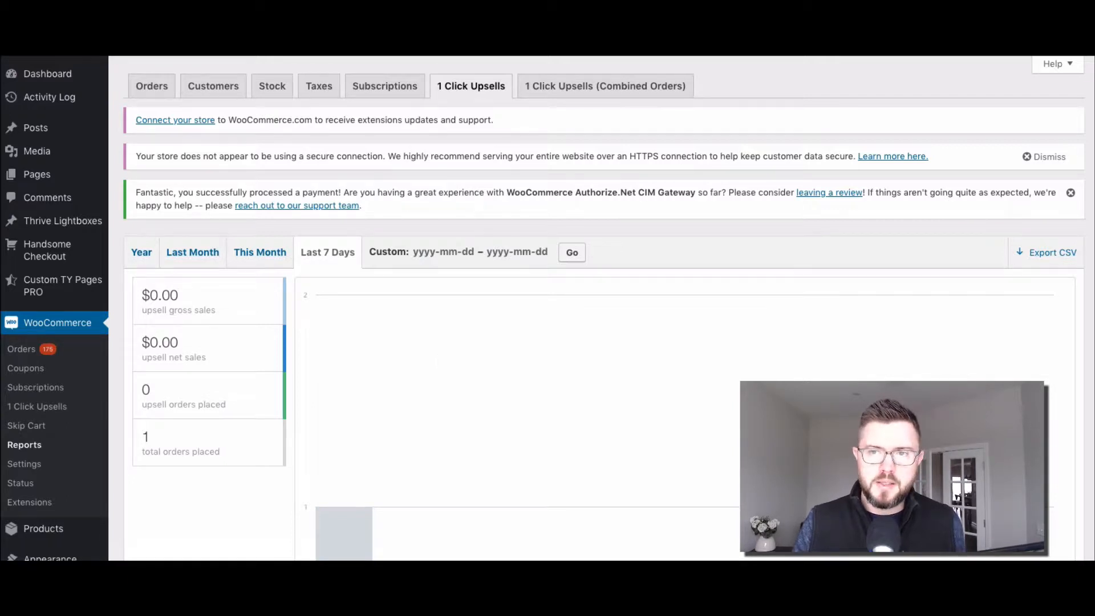
# Show the Your Funnels list, revealing the "test for dd" funnel's Hoodie, Belt and Sunglasses offer stats.
pyautogui.click(36, 406)
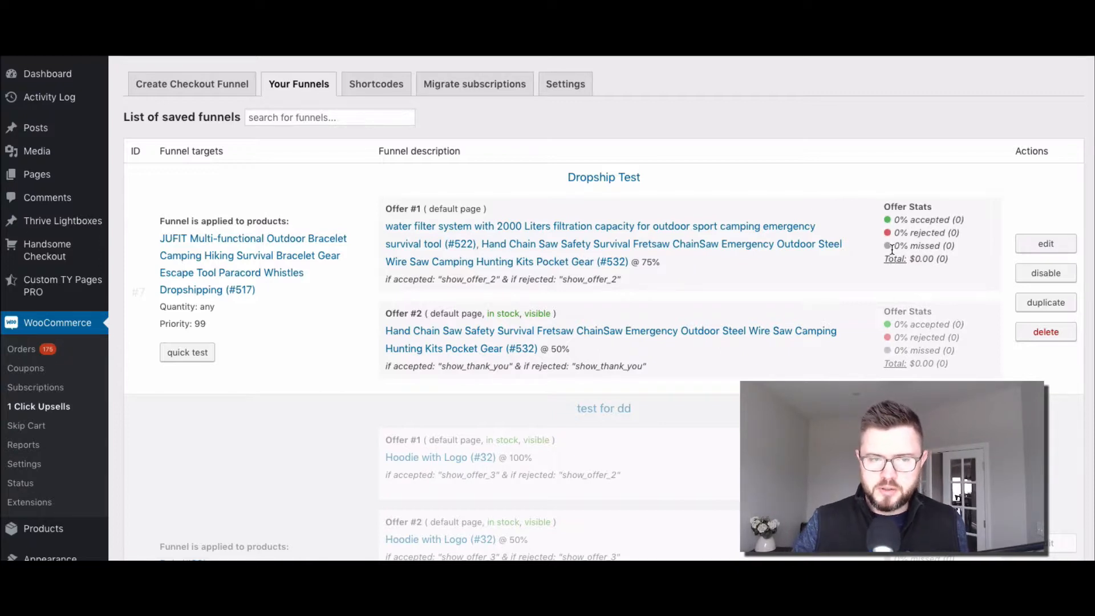
pyautogui.moveTo(540, 187)
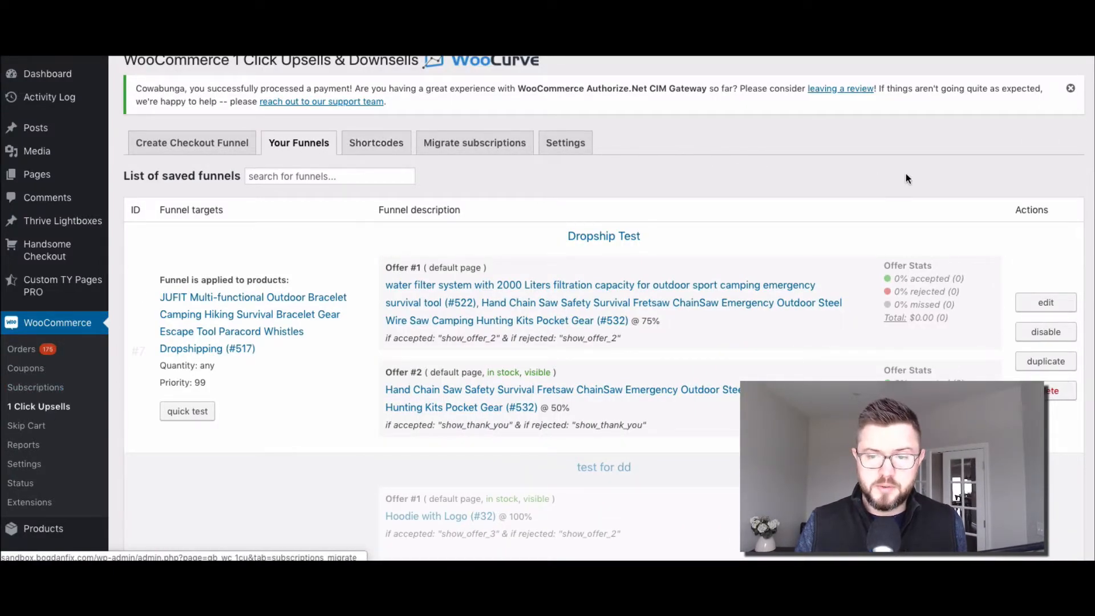
pyautogui.scroll(-3)
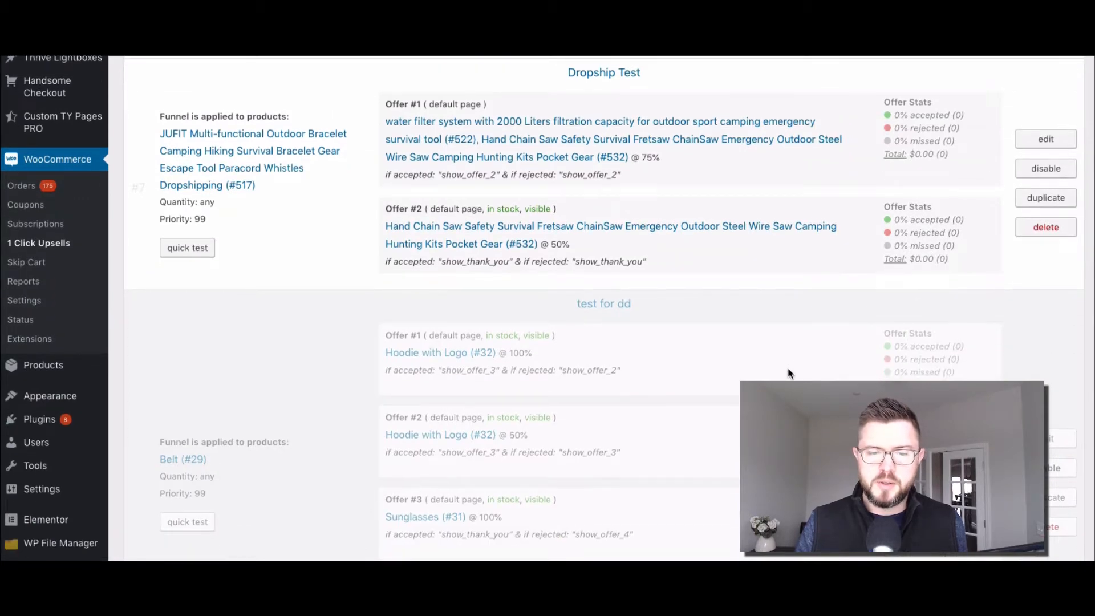
pyautogui.scroll(-3)
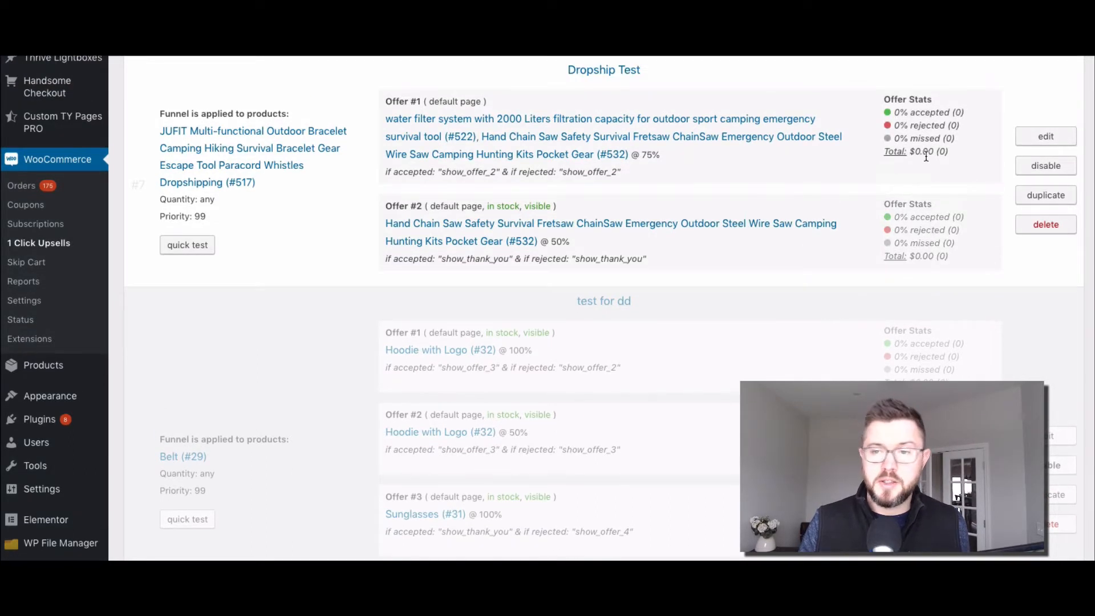
pyautogui.scroll(3)
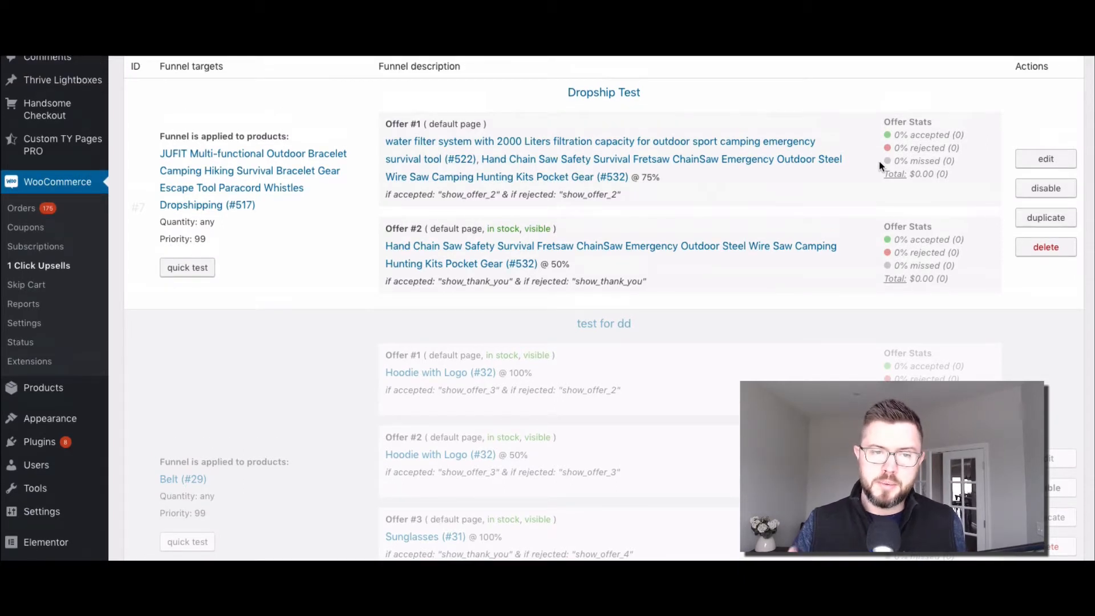